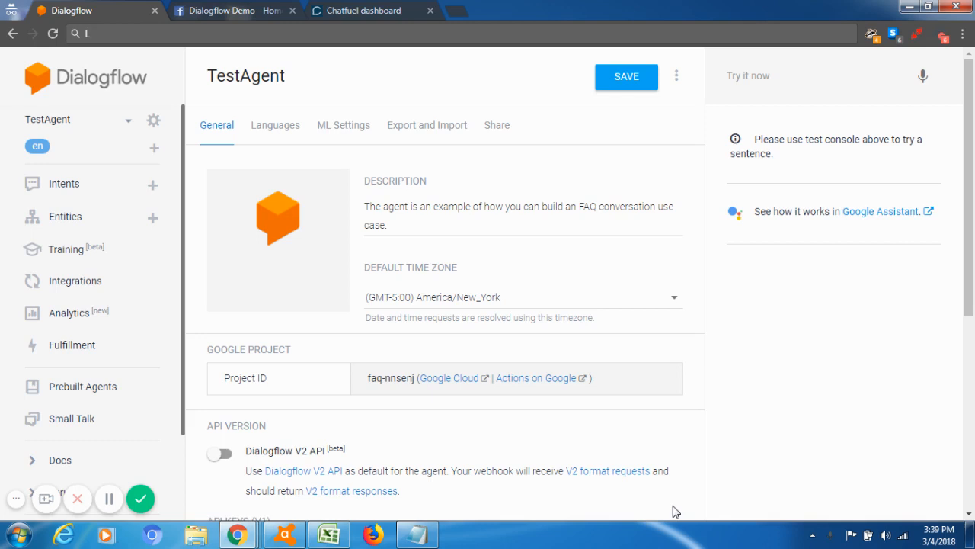
- Check the block name redirect_df_to_cf_block in the Chatfuel dashboard
click(378, 72)
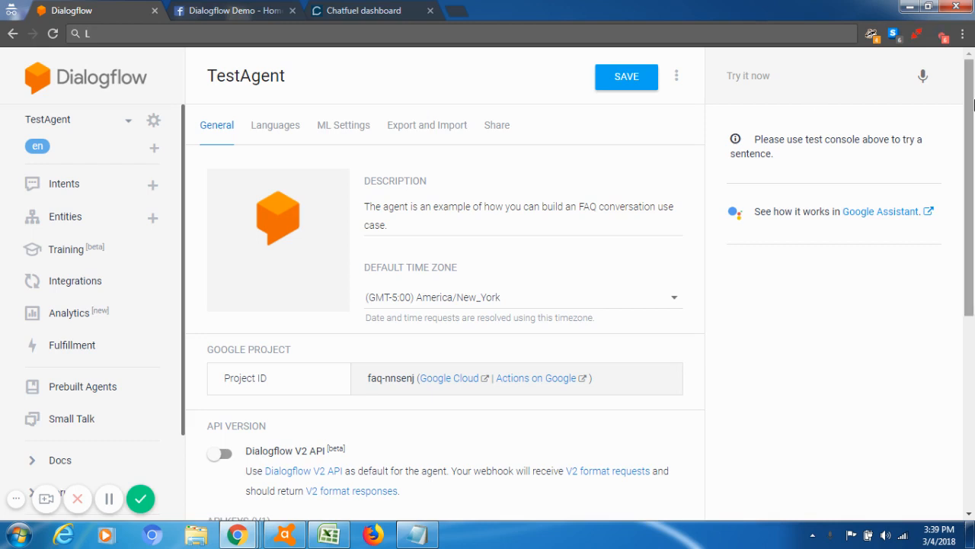
scroll(down, 3)
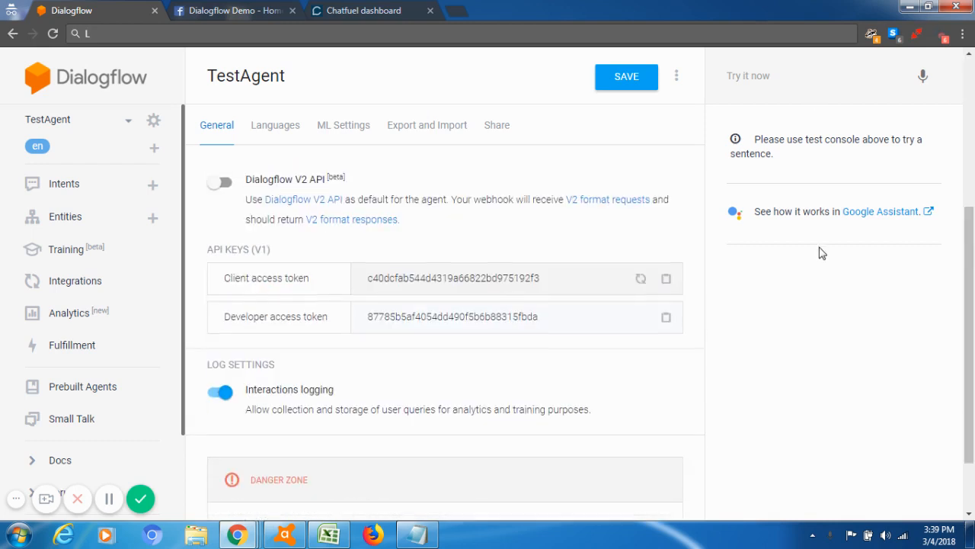
mouse_move(510, 282)
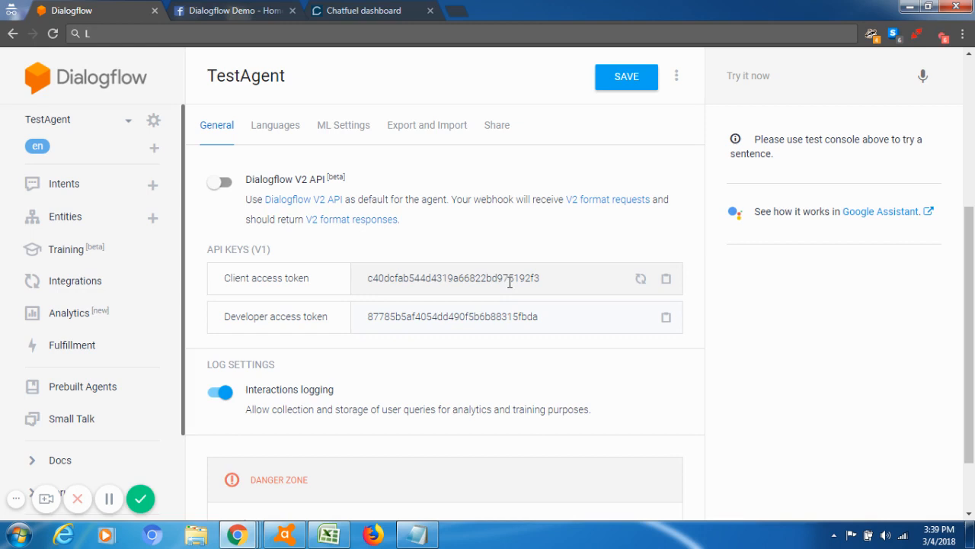
mouse_move(483, 257)
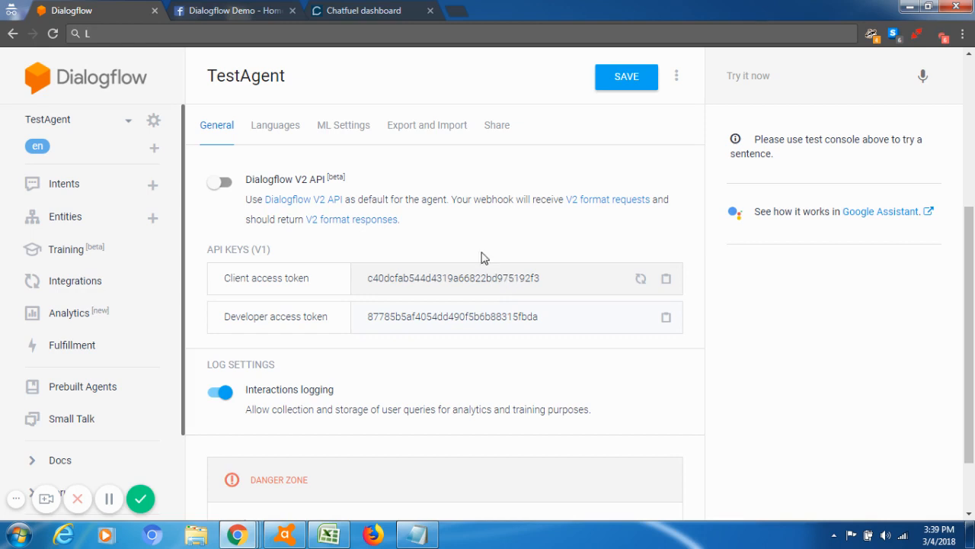
mouse_move(375, 9)
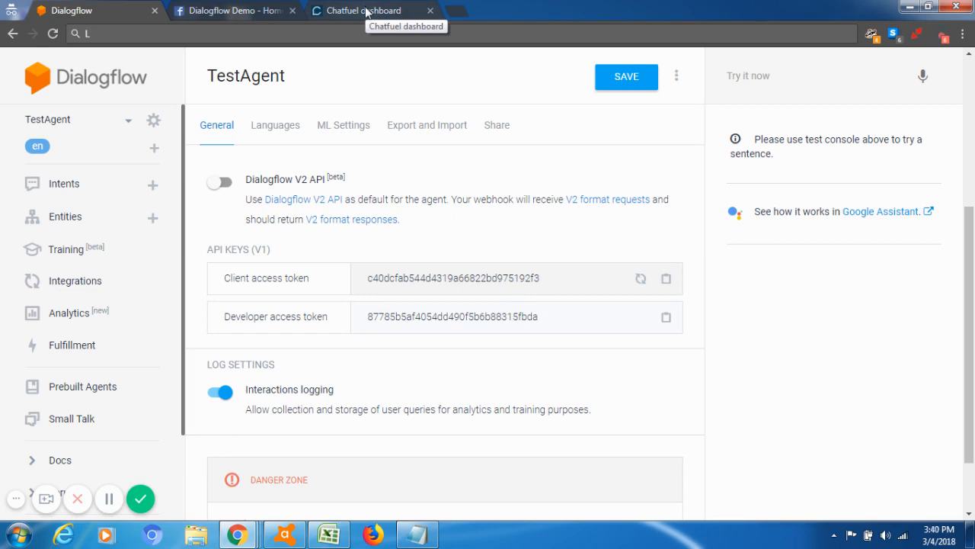
mouse_move(365, 36)
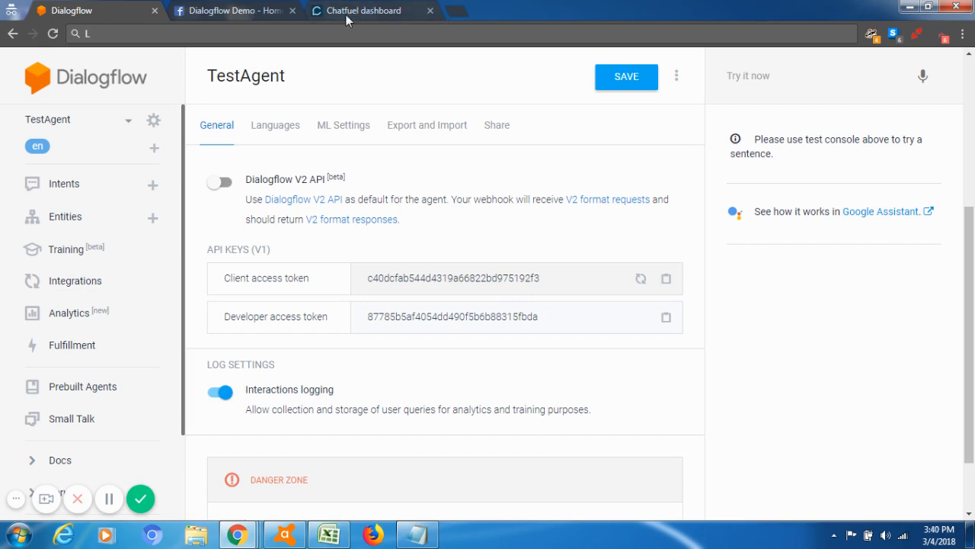
mouse_move(351, 22)
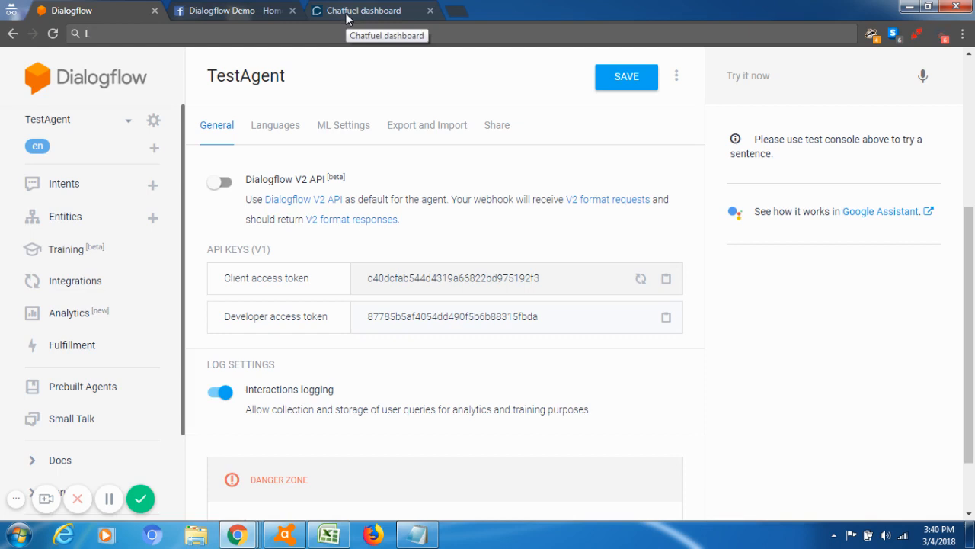
mouse_move(353, 266)
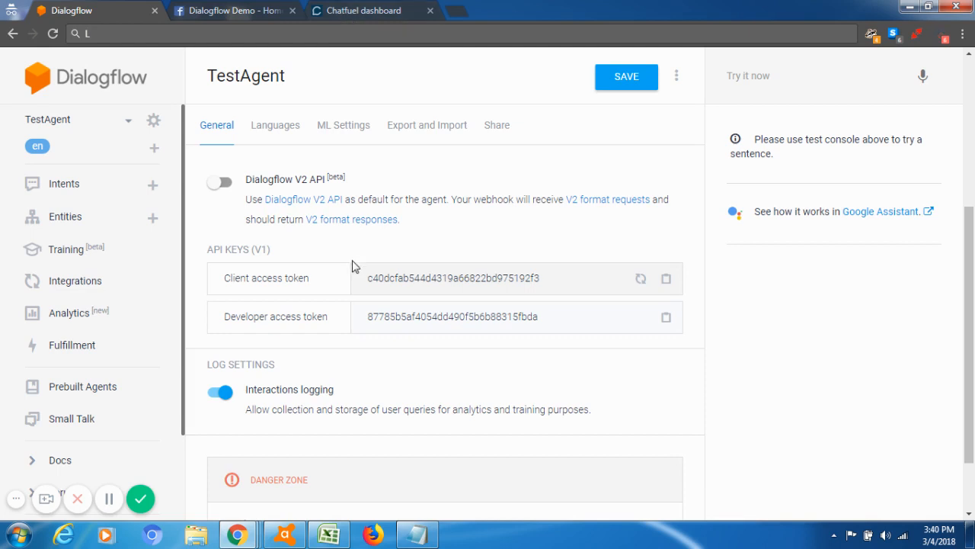
mouse_move(428, 294)
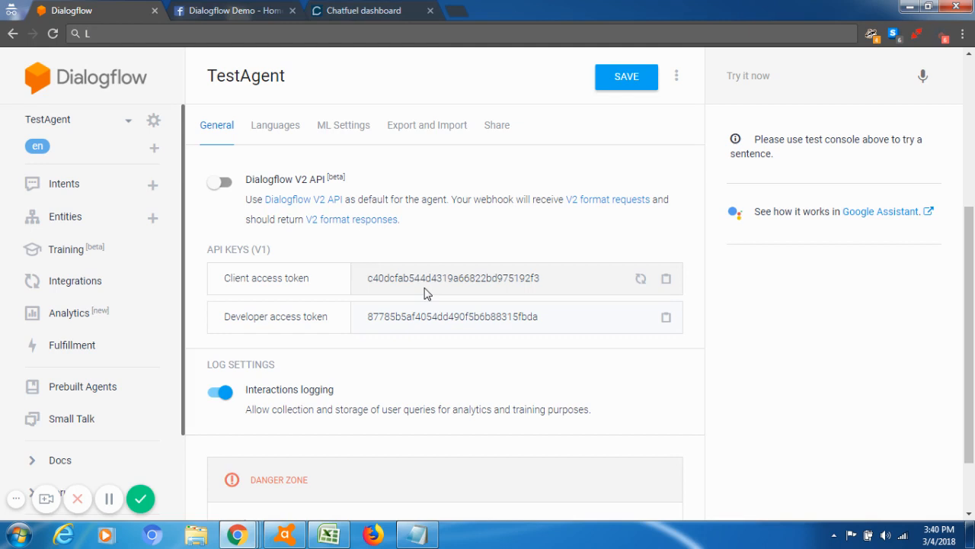
click(360, 11)
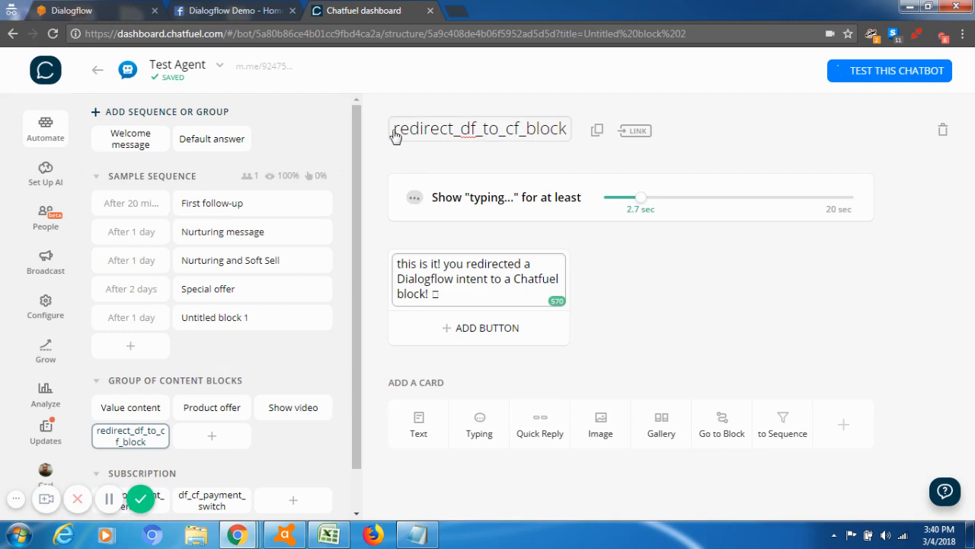
double_click(438, 128)
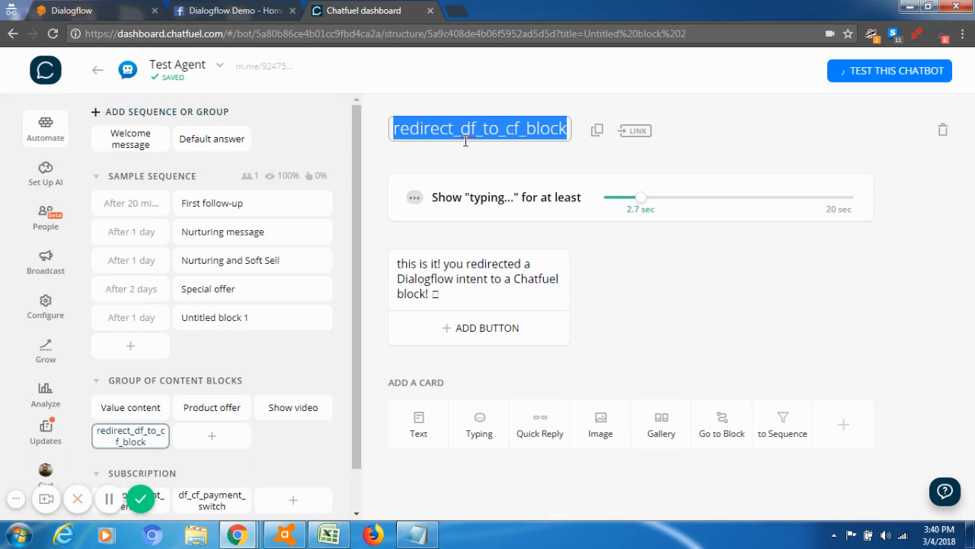
mouse_move(448, 151)
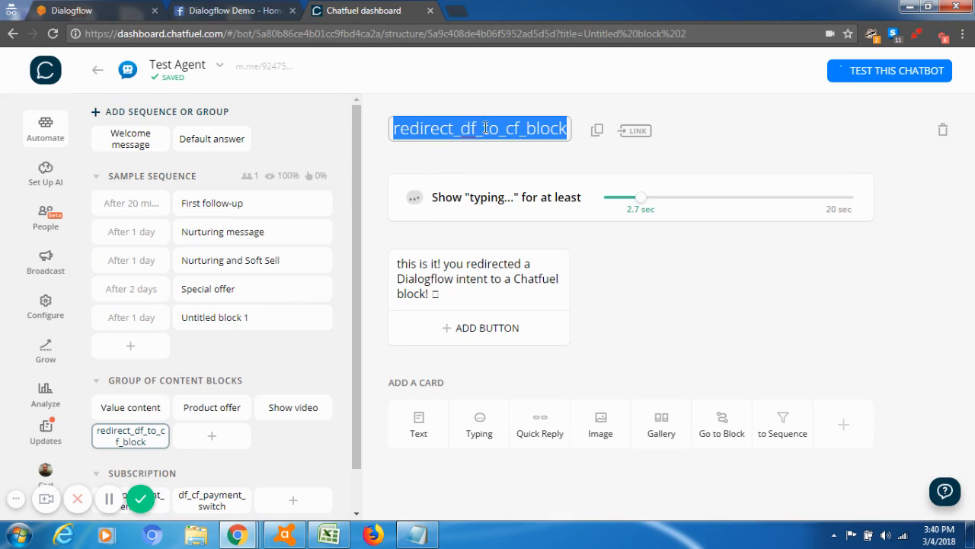
mouse_move(470, 277)
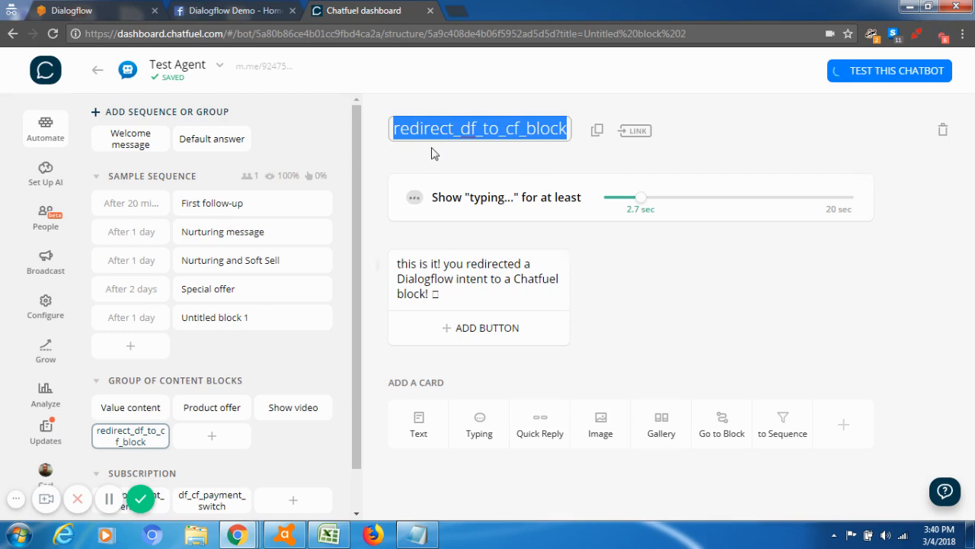
- Back in Dialogflow, open DFCF_Test from the intents list and scroll to its payload
click(72, 11)
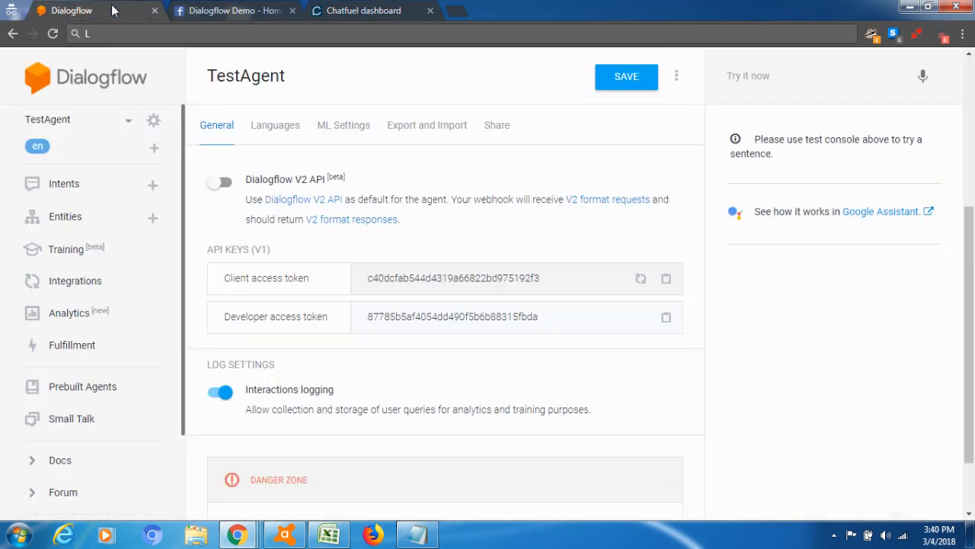
click(65, 184)
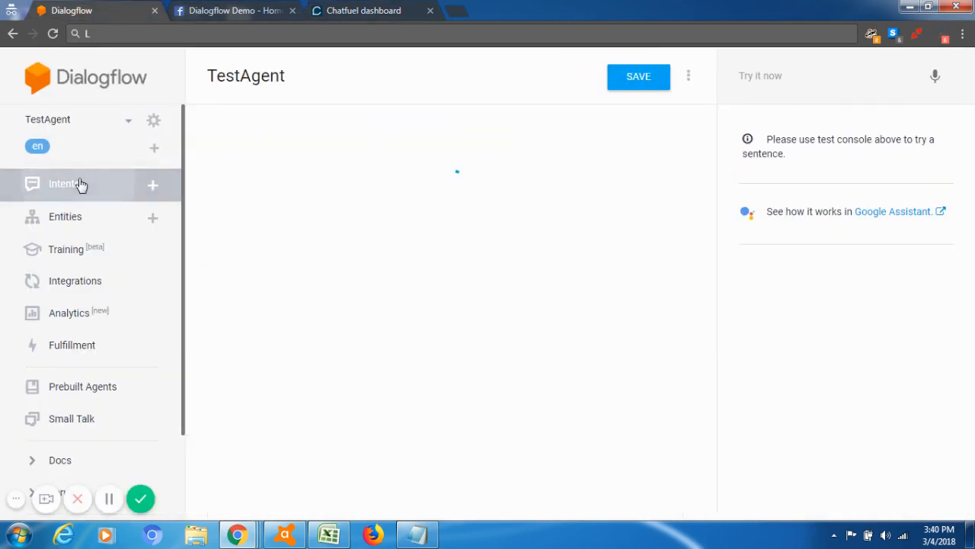
click(63, 184)
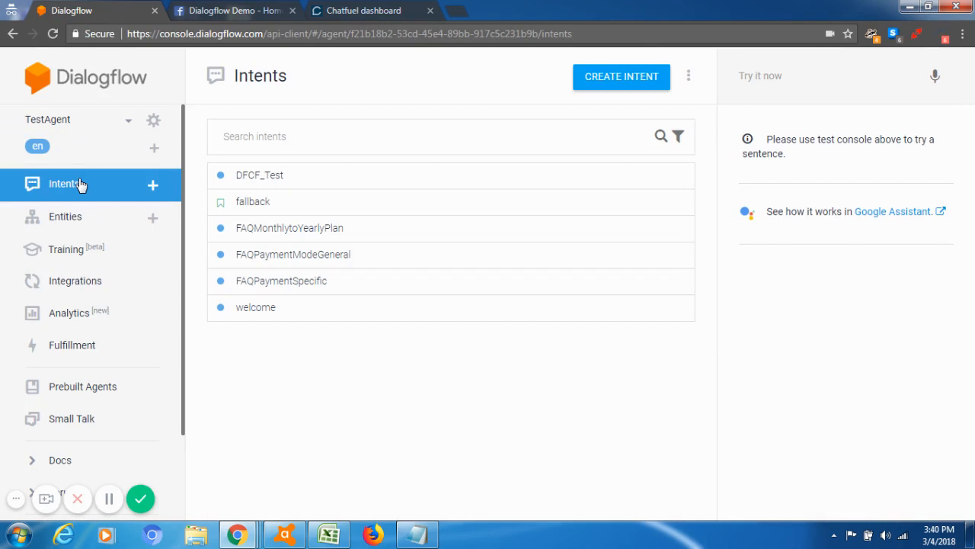
mouse_move(327, 238)
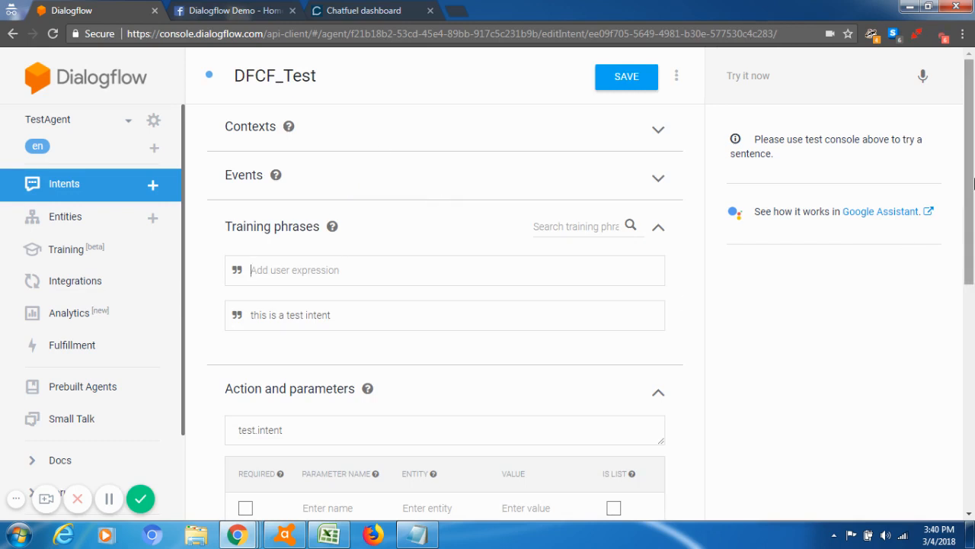
mouse_move(344, 192)
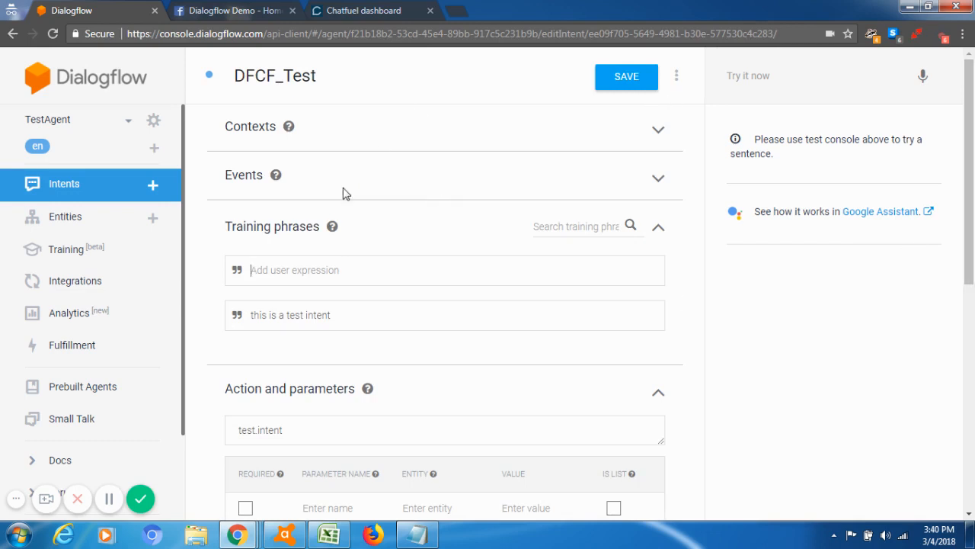
mouse_move(293, 325)
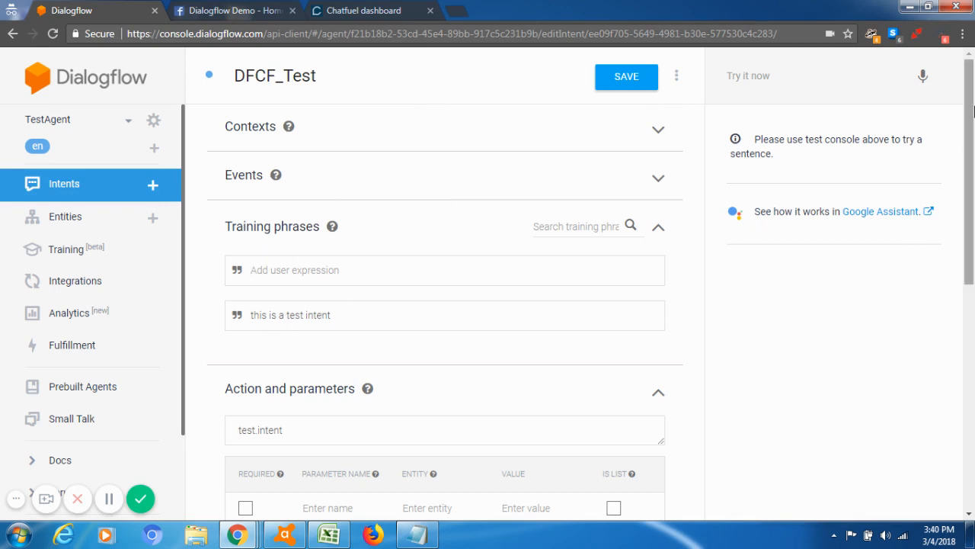
scroll(down, 3)
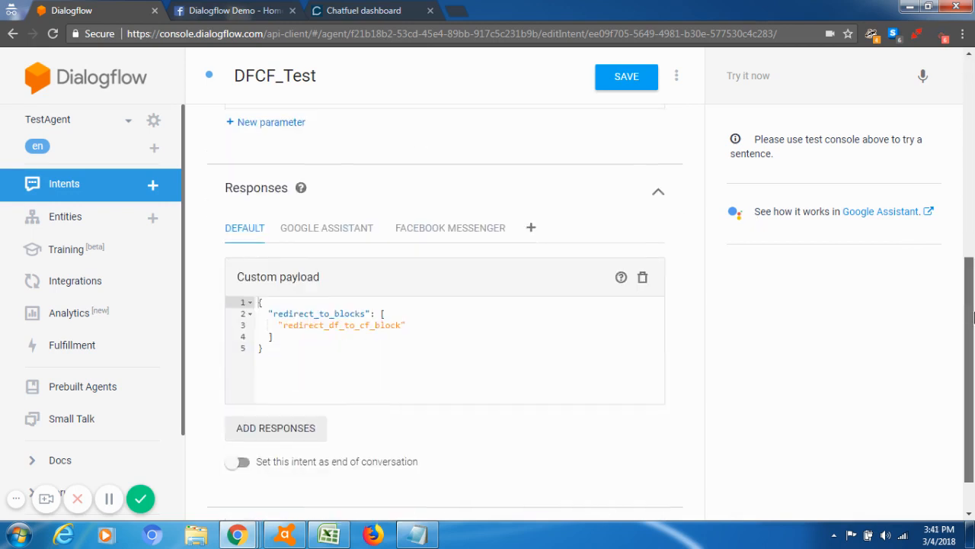
scroll(down, 3)
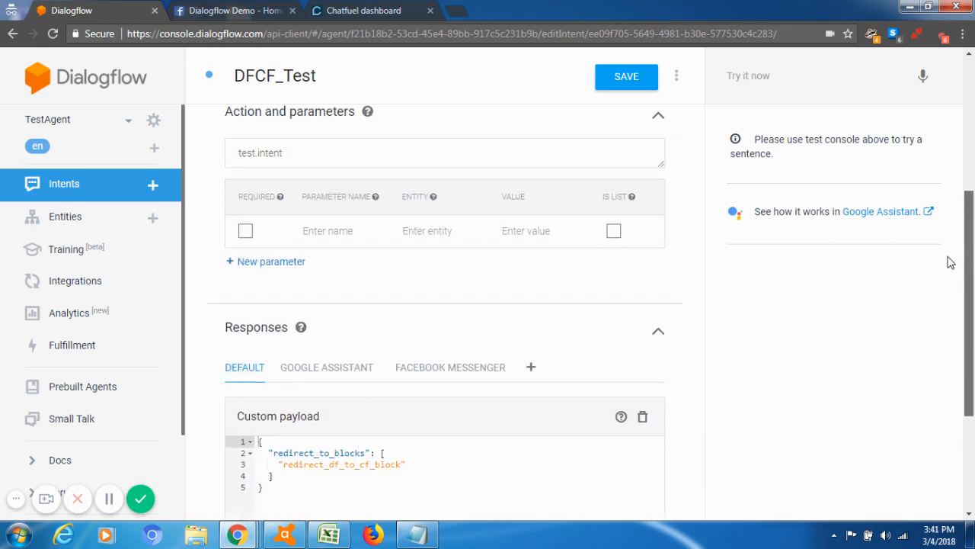
scroll(up, 3)
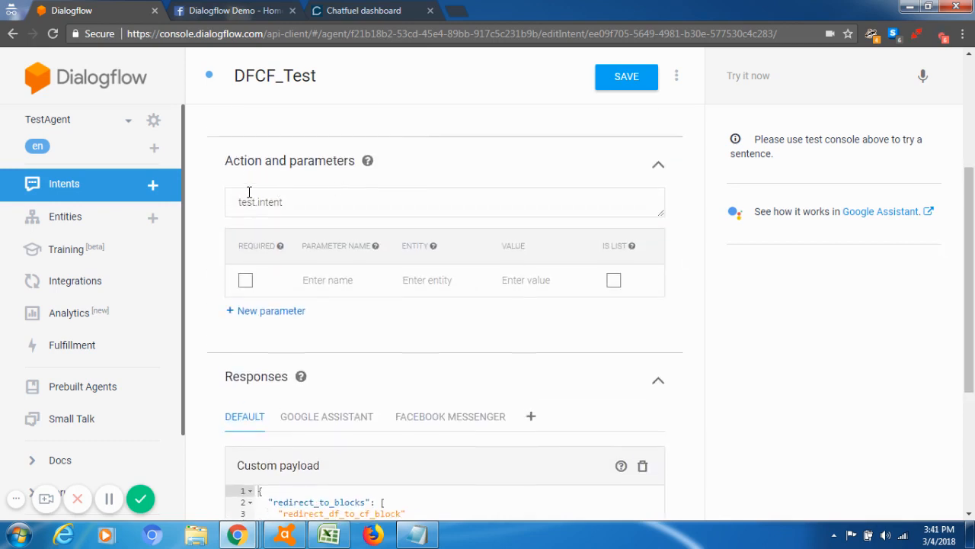
double_click(260, 202)
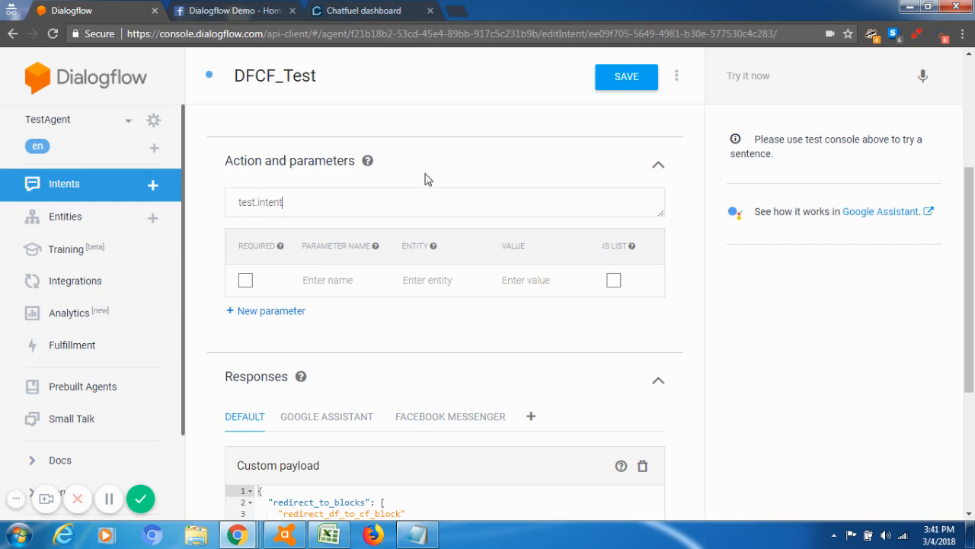
scroll(down, 3)
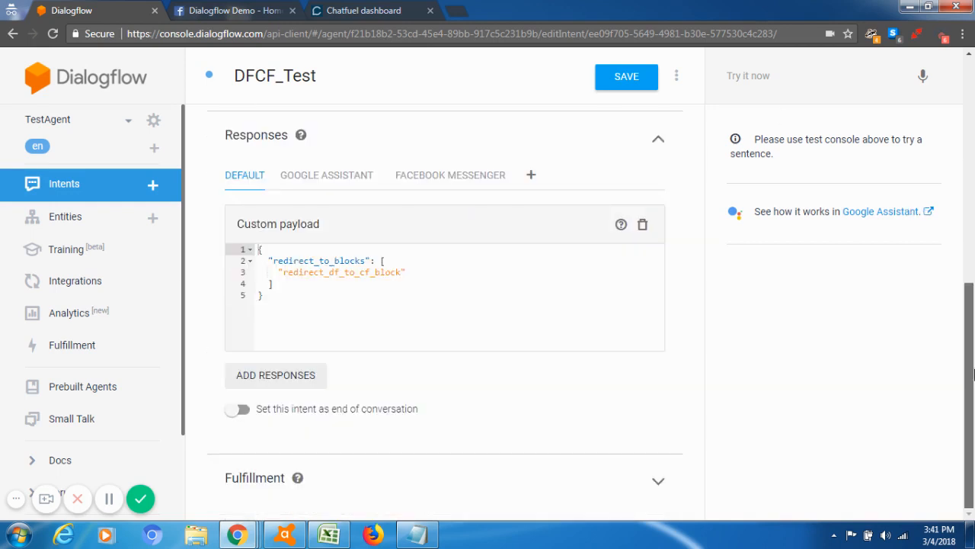
mouse_move(251, 174)
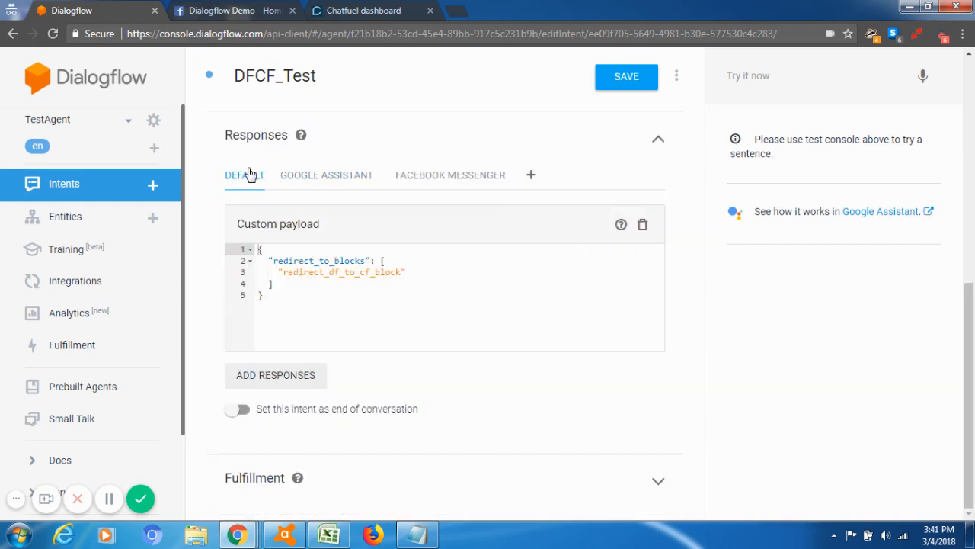
click(276, 375)
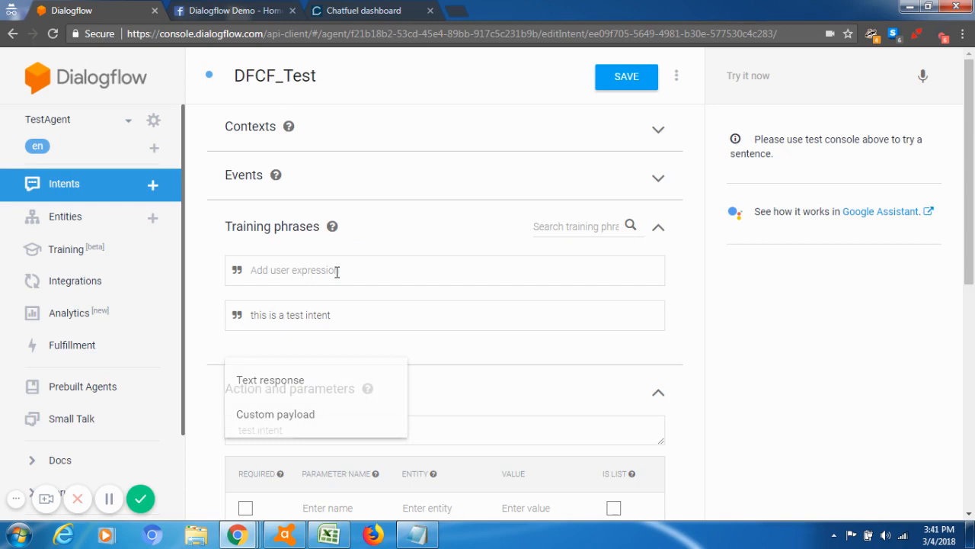
scroll(down, 3)
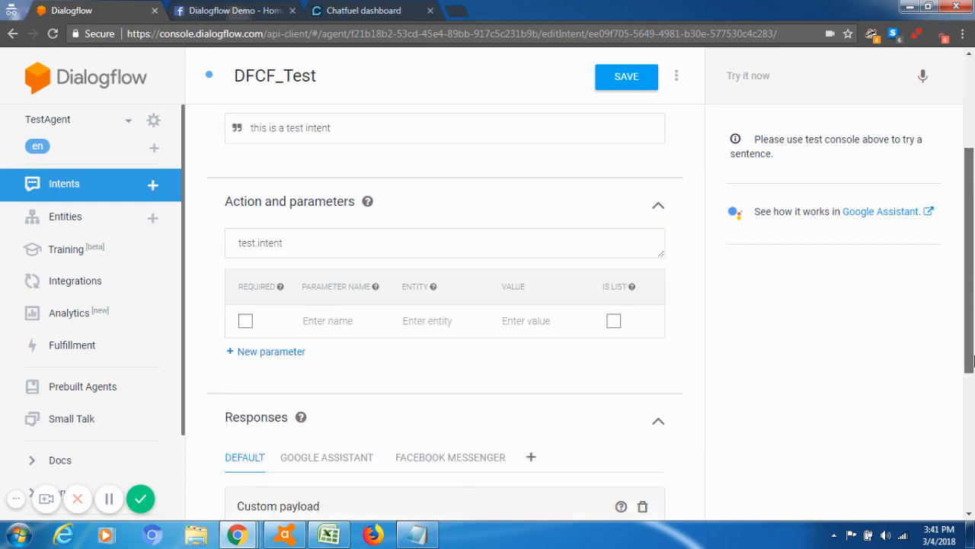
scroll(down, 3)
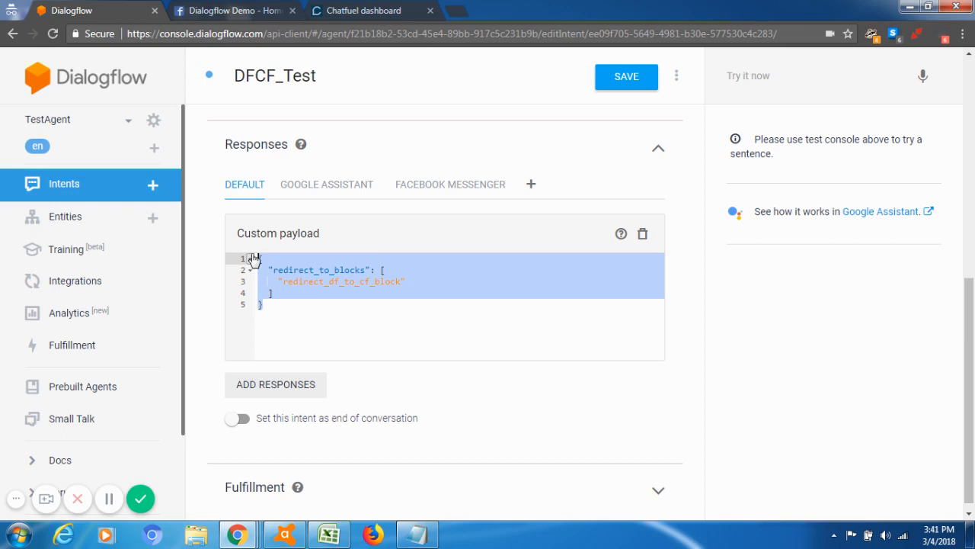
click(299, 281)
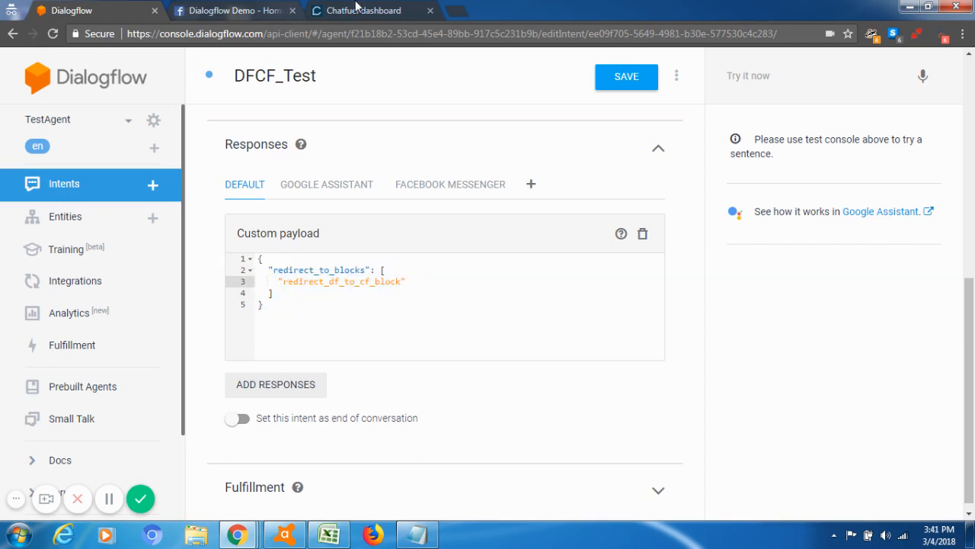
click(367, 11)
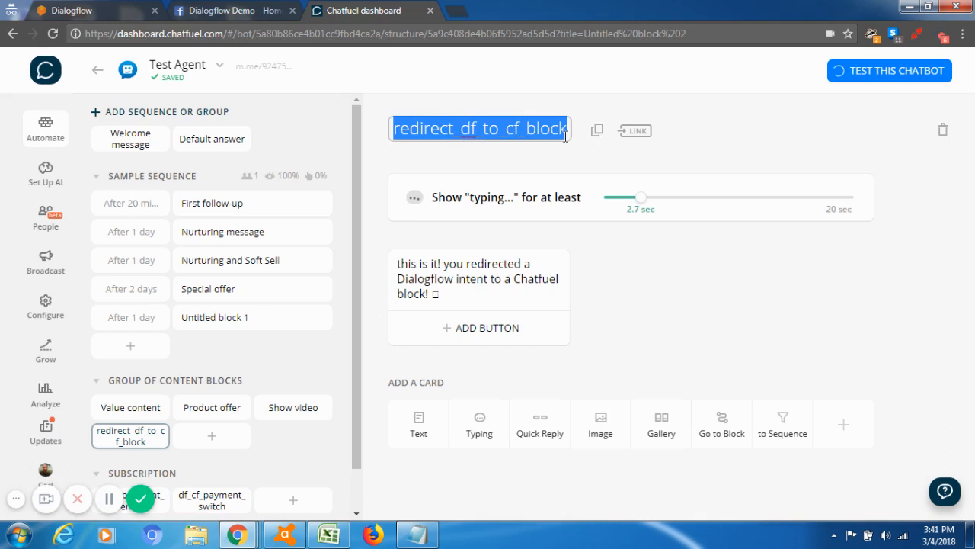
mouse_move(557, 130)
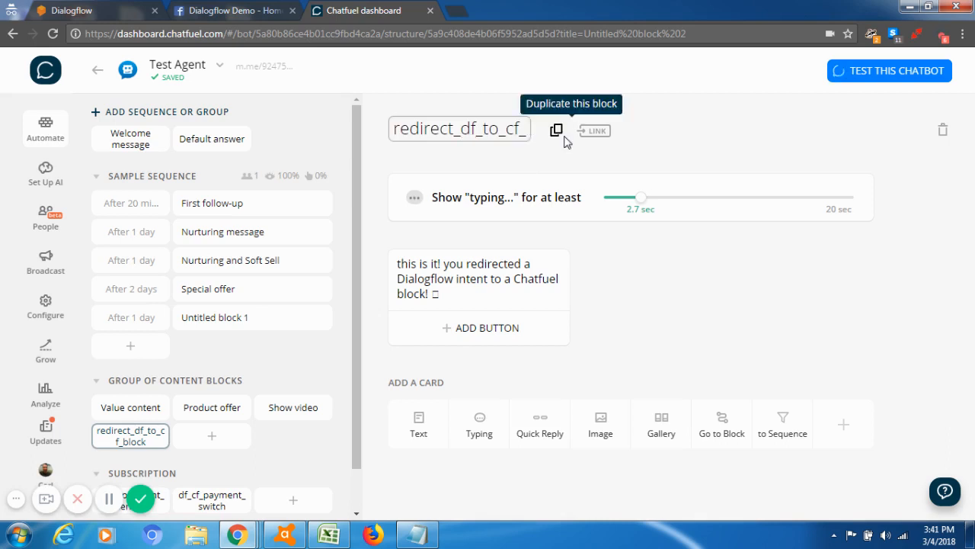
- Return to the Dialogflow DFCF_Test intent editor after the Chatfuel block check
click(69, 10)
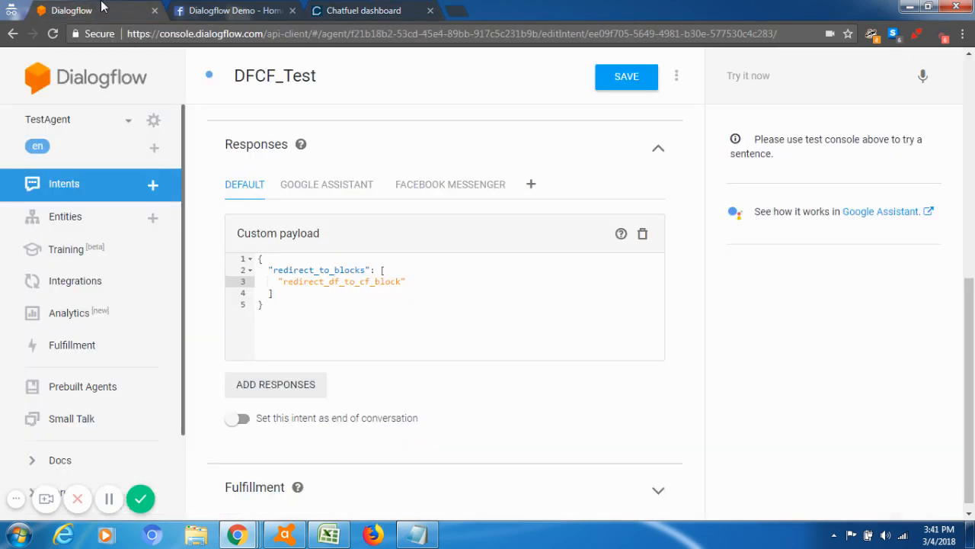
- Change the payload block name to redirect_df_to_cf, save, and scroll up to training phrases
click(401, 282)
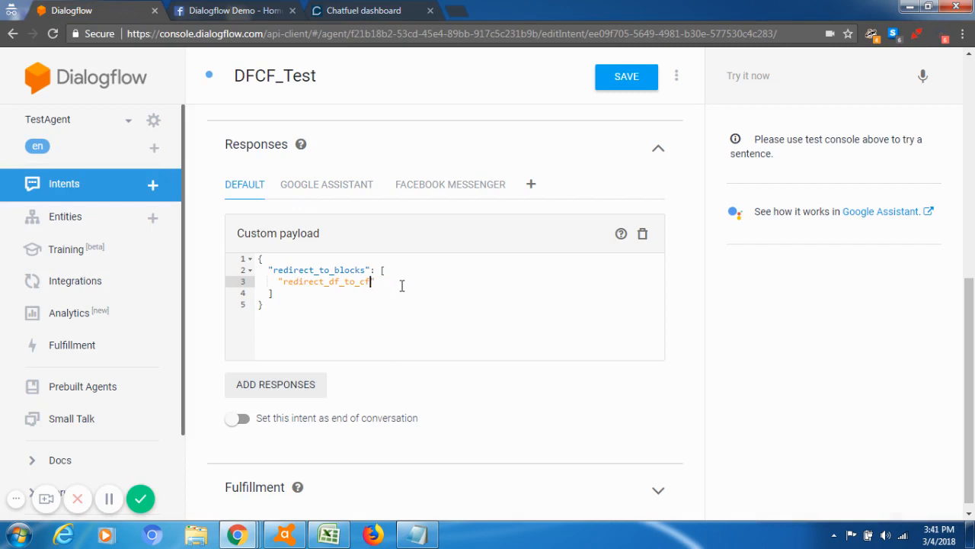
mouse_move(628, 78)
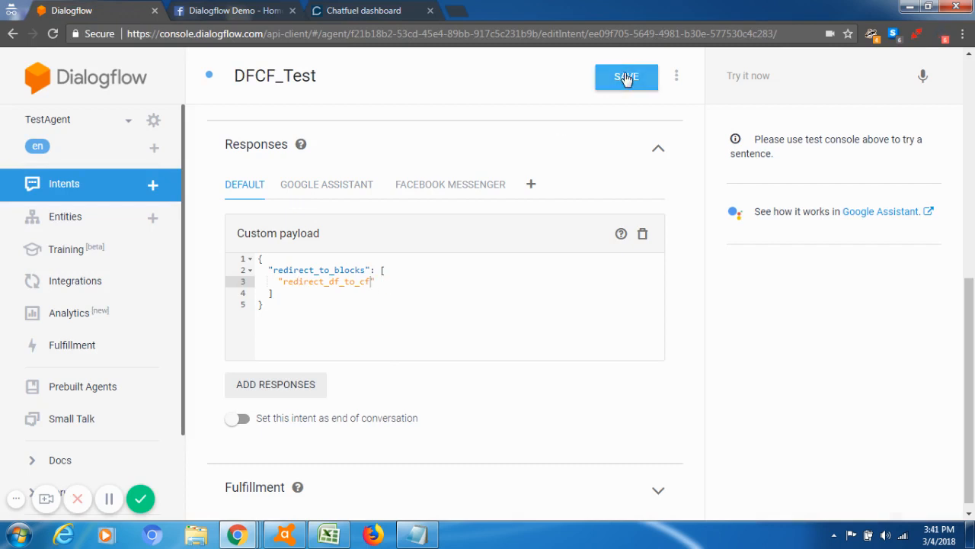
click(627, 76)
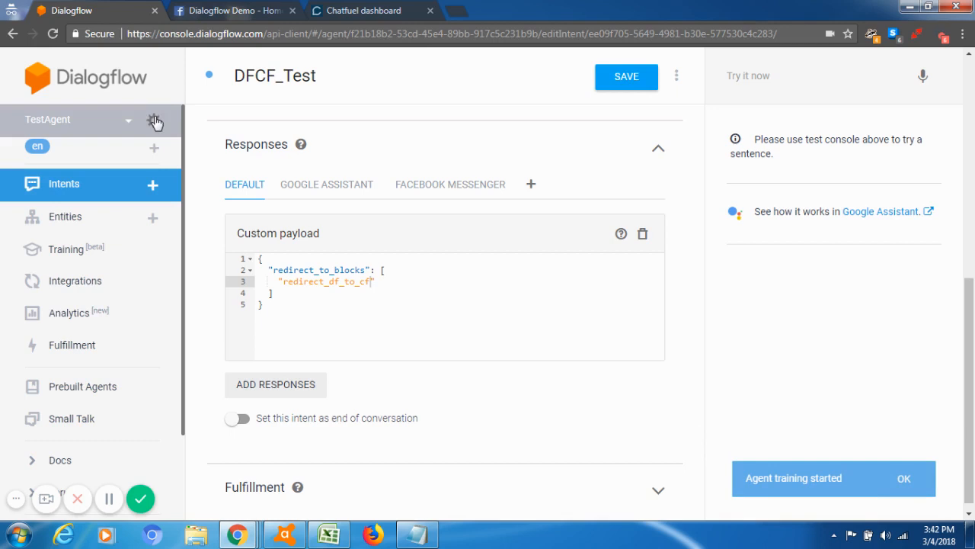
mouse_move(584, 281)
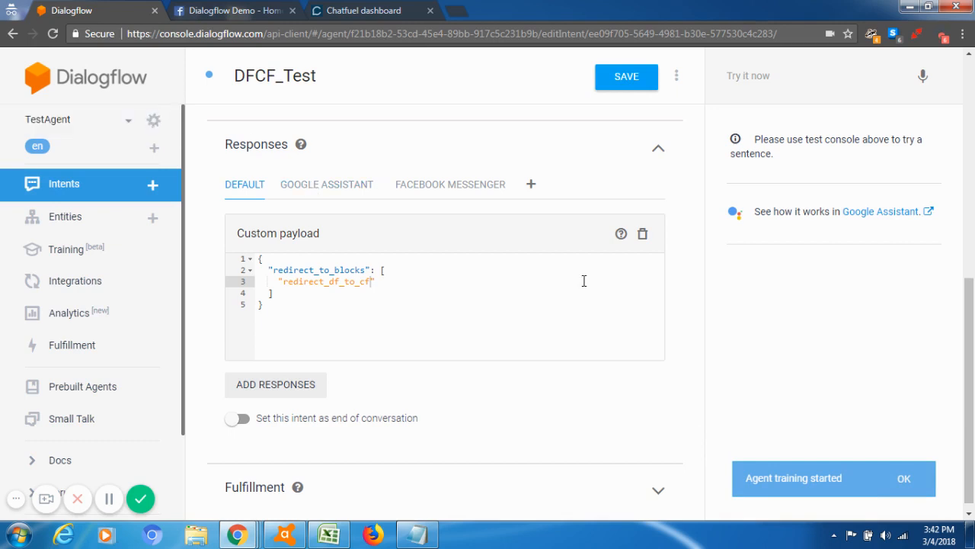
scroll(up, 3)
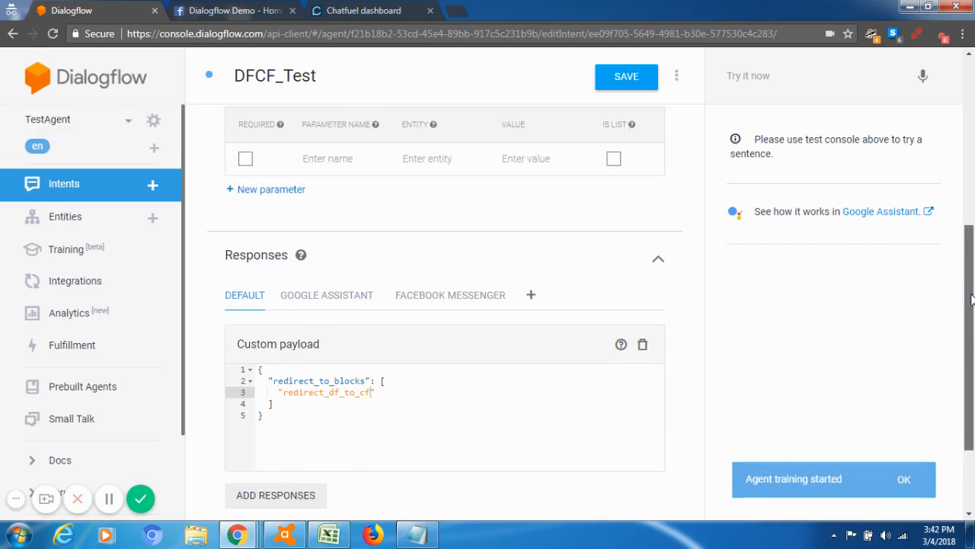
scroll(up, 3)
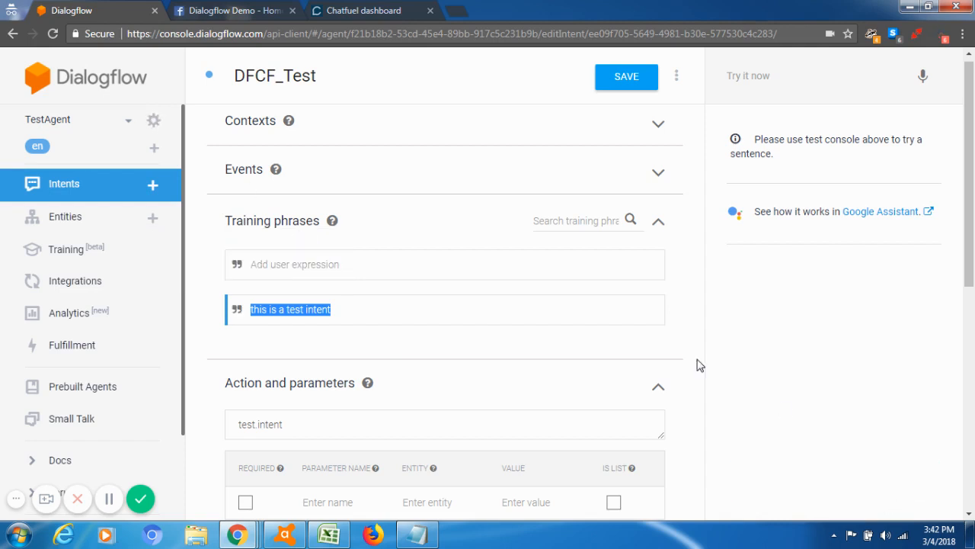
- Send 'this is a test intent' in the Facebook page's Messenger chat
click(229, 11)
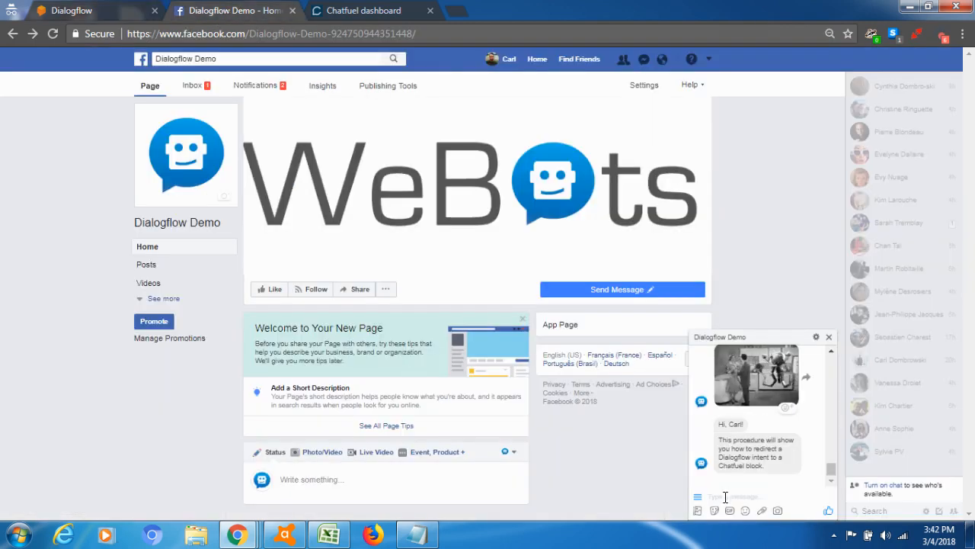
text(this is a test intent)
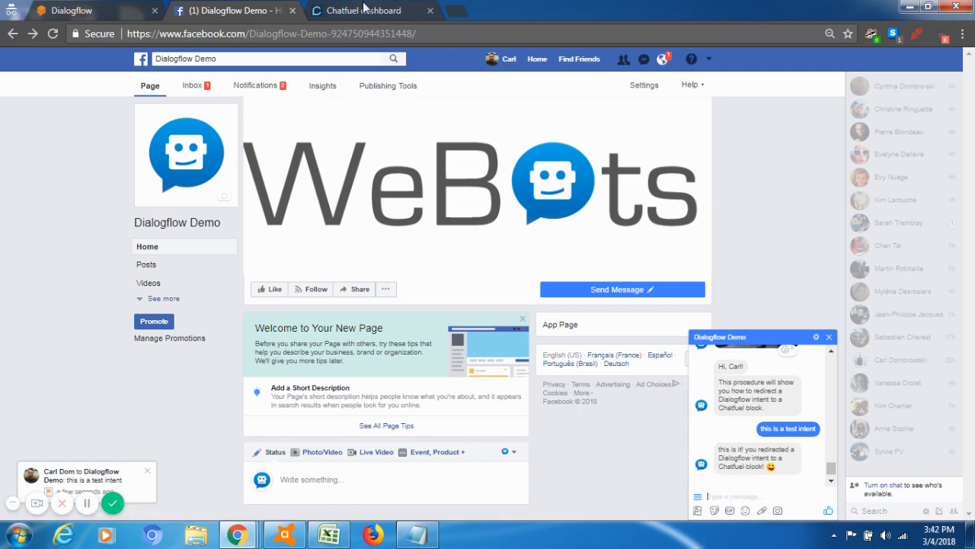
click(371, 10)
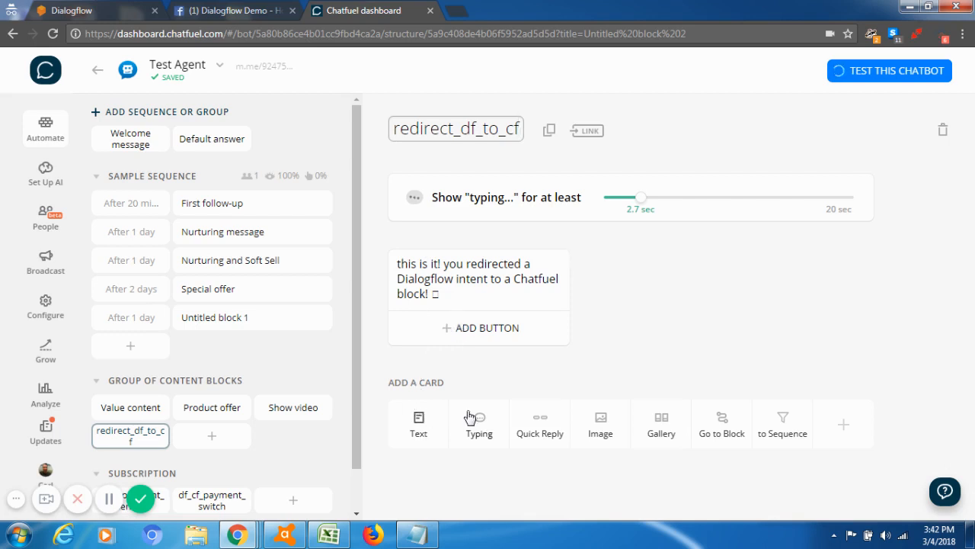
mouse_move(480, 410)
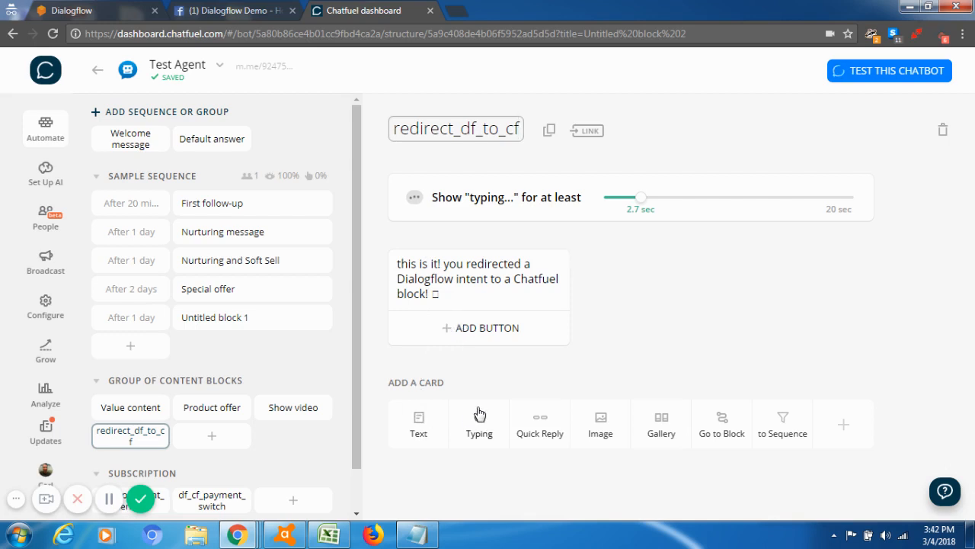
- Review the redirect_df_to_cf block's reply text card in Chatfuel
click(455, 128)
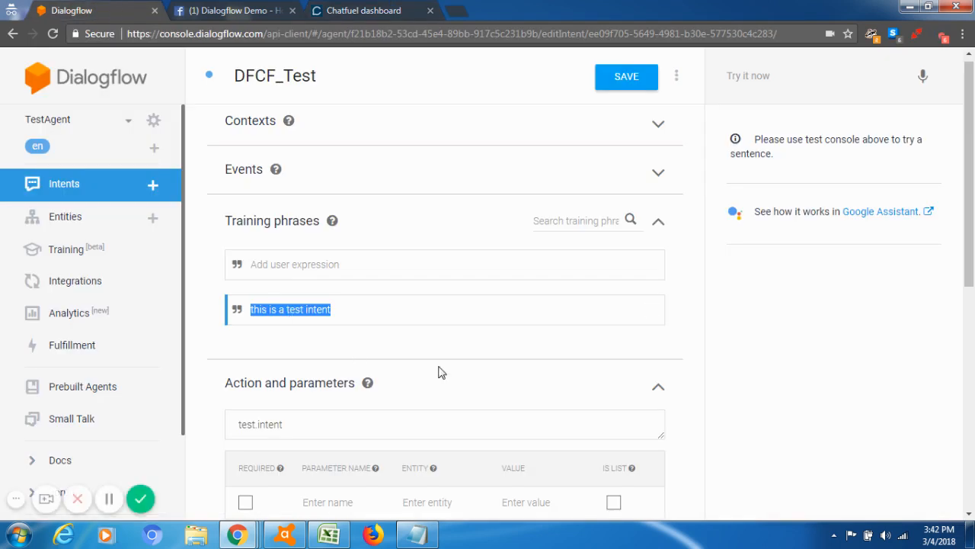
scroll(down, 3)
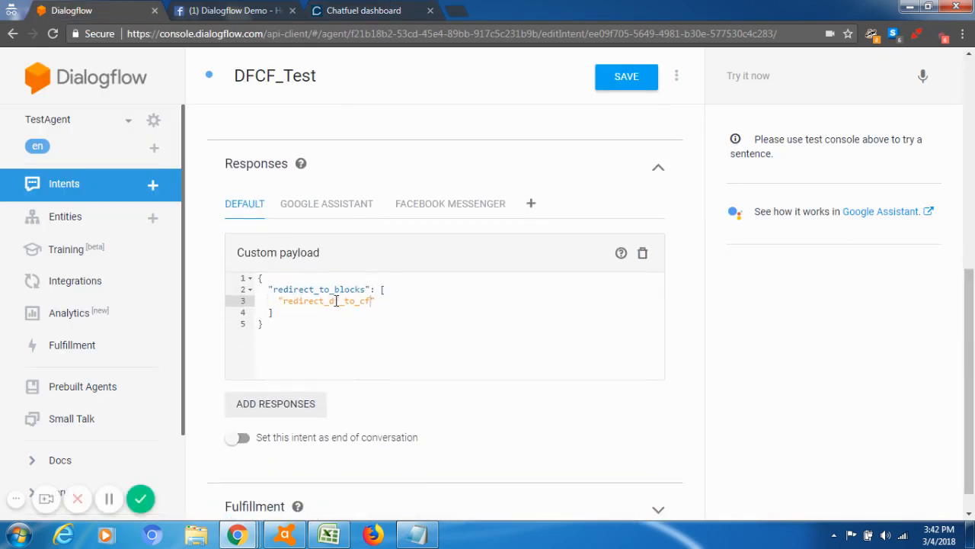
text(f)
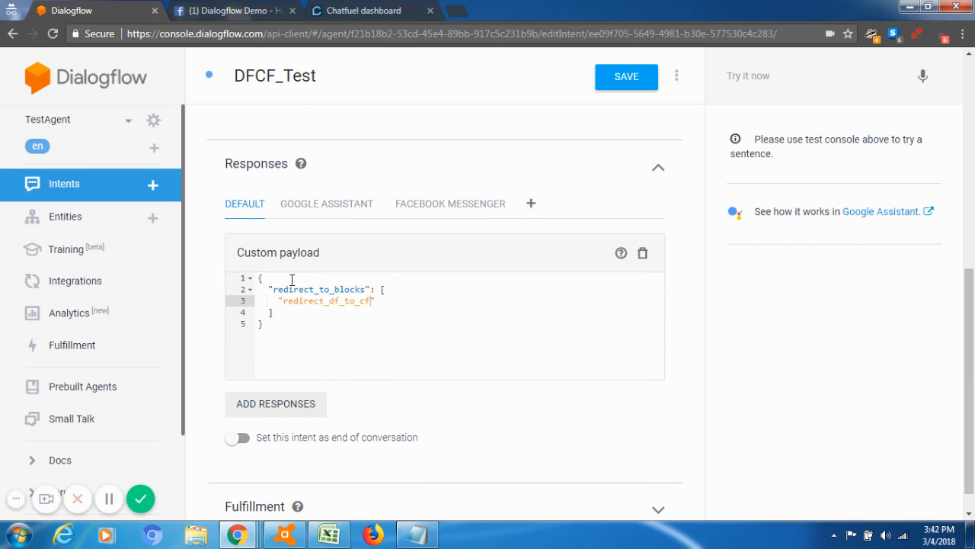
mouse_move(317, 315)
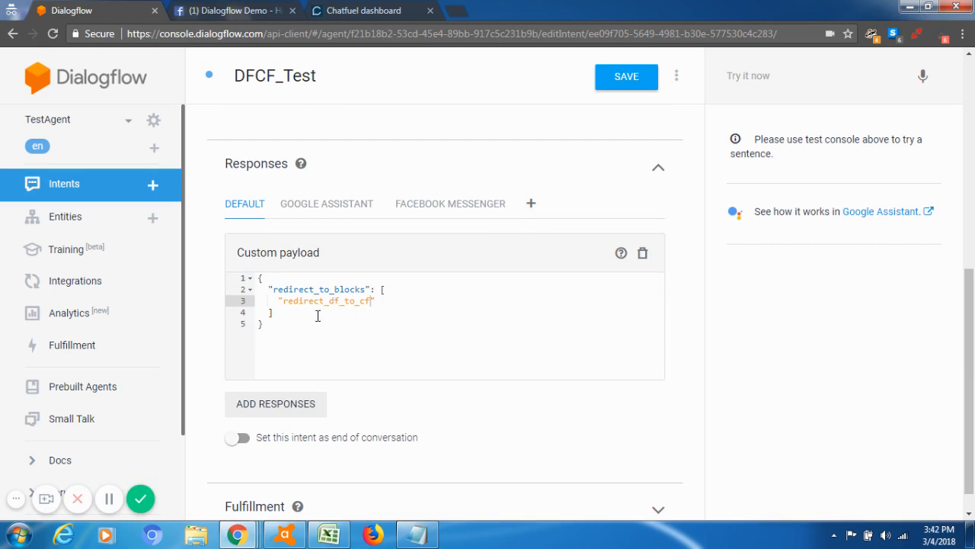
mouse_move(327, 315)
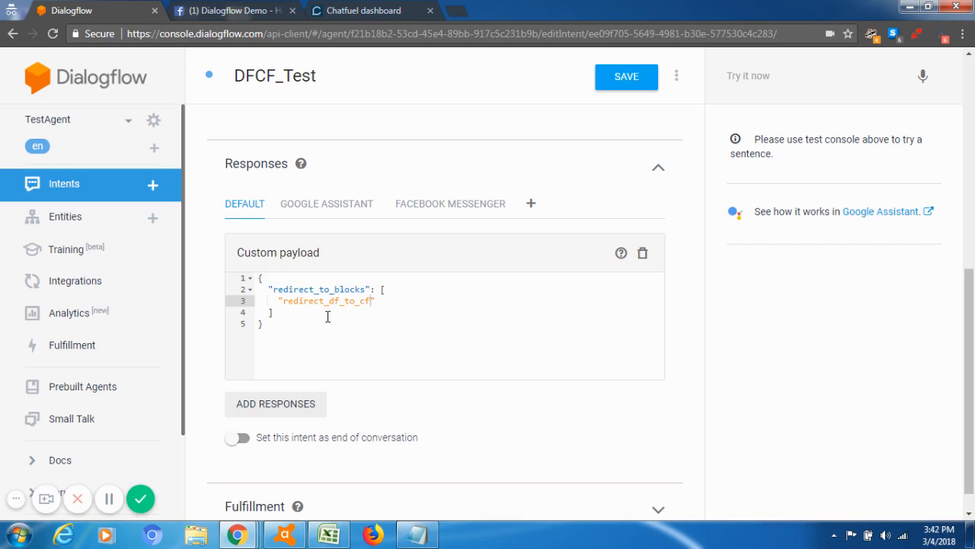